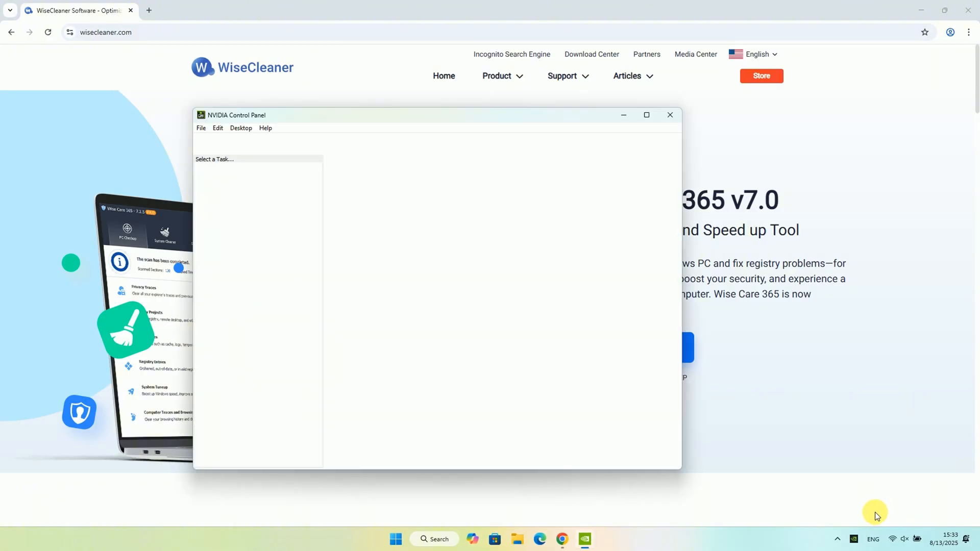
# - Go to the Manage 3D settings page to reach the Shader Cache Size option
pyautogui.click(242, 186)
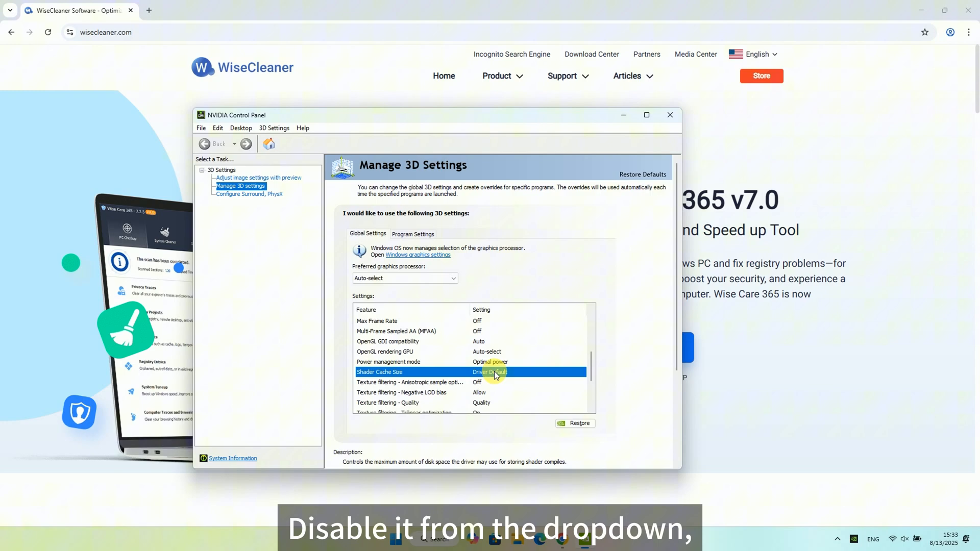
# - Set Shader Cache Size to Disabled
pyautogui.click(529, 372)
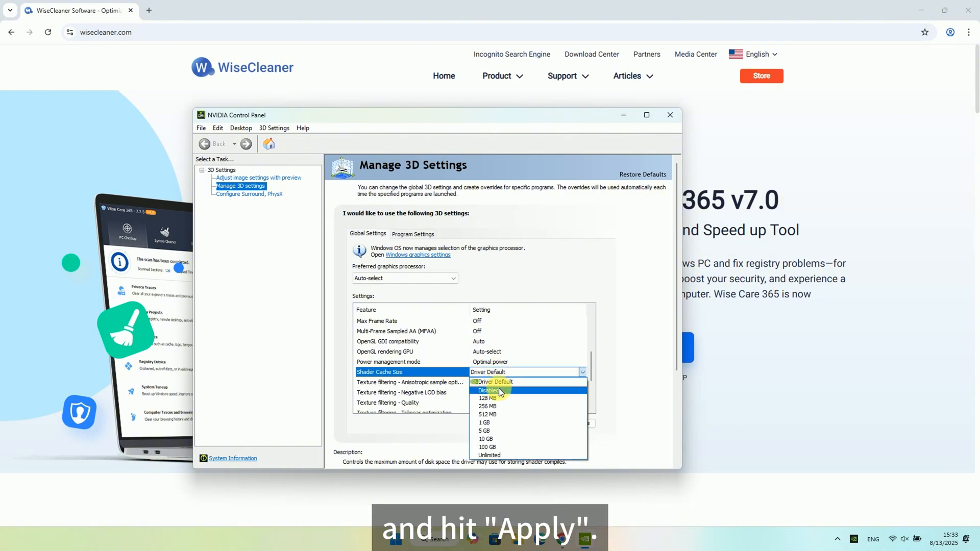
pyautogui.click(489, 390)
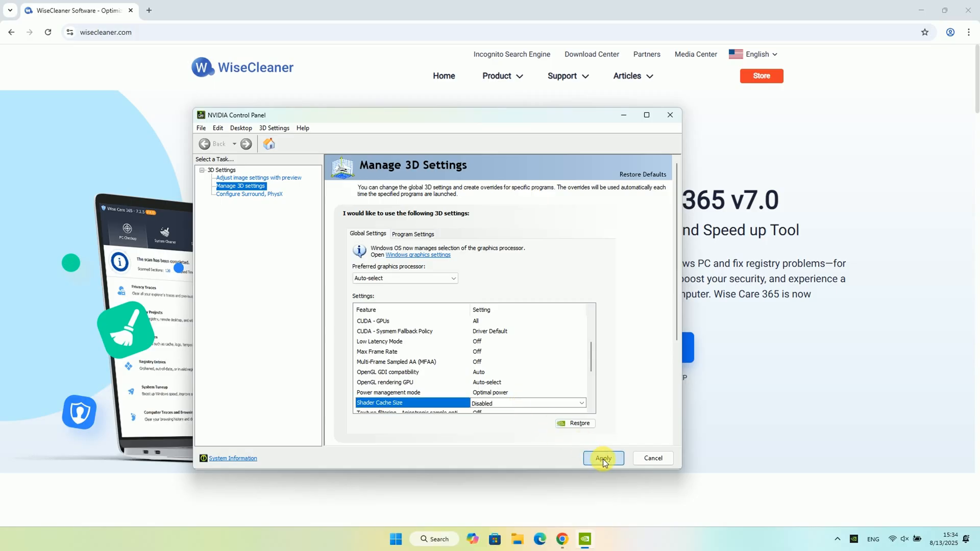
pyautogui.moveTo(519, 432)
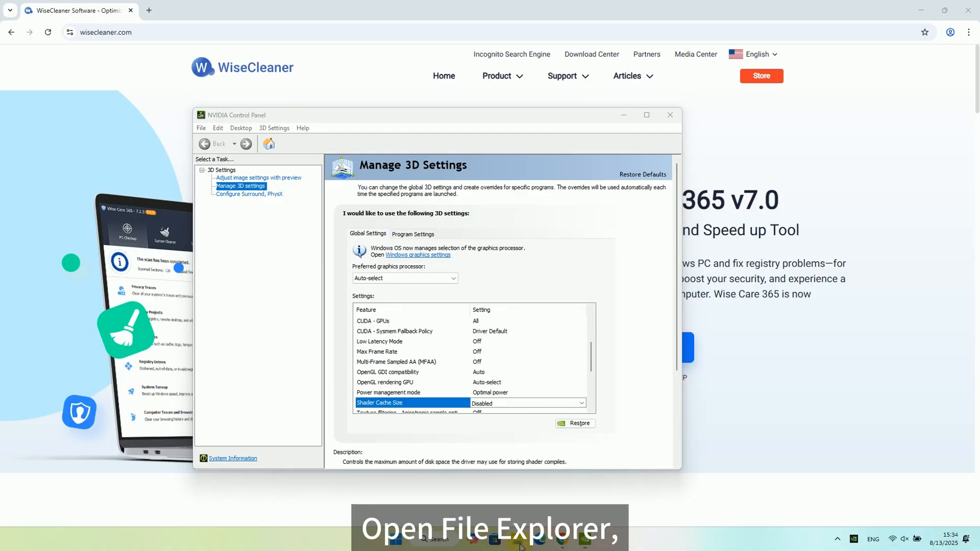
# - Browse in File Explorer to AppData\Local and open the NVIDIA folder
pyautogui.press('Win+e')
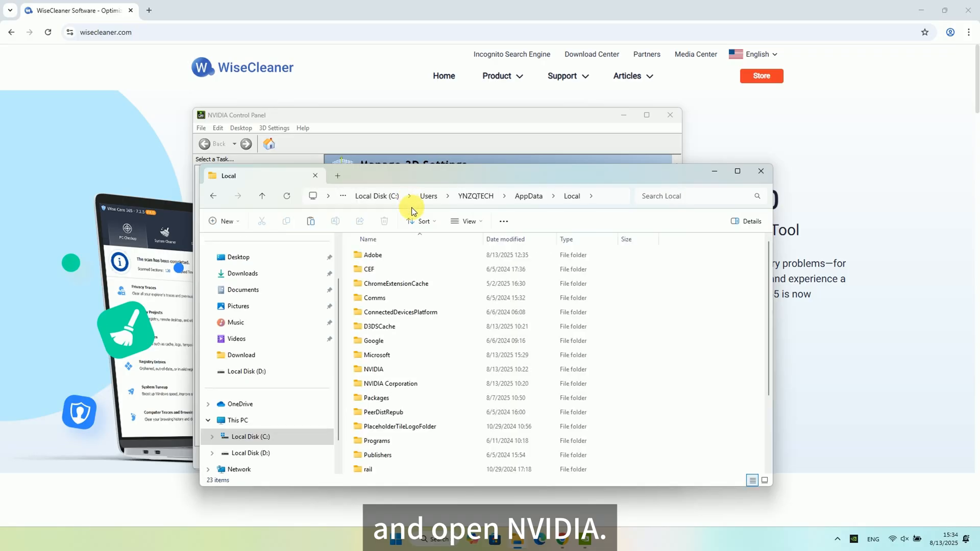
pyautogui.click(370, 269)
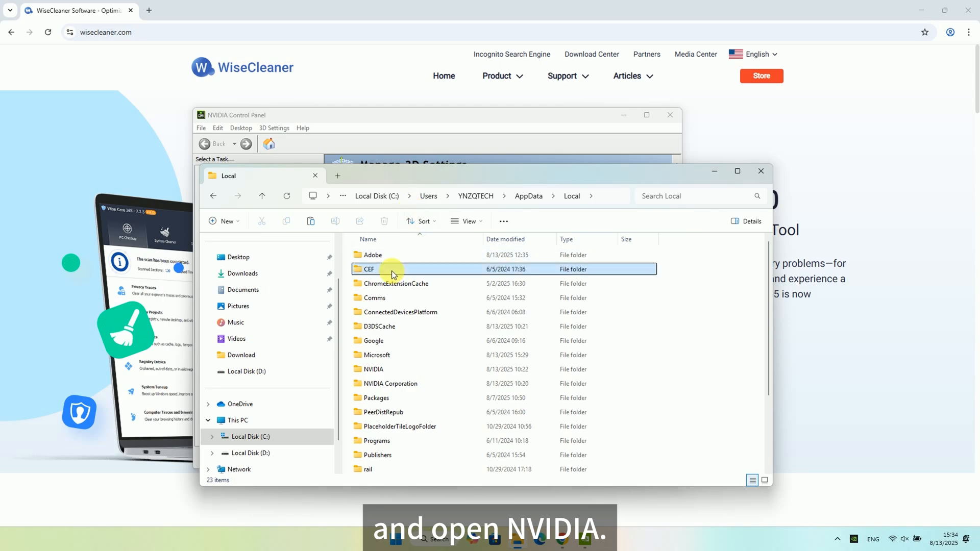
pyautogui.click(372, 369)
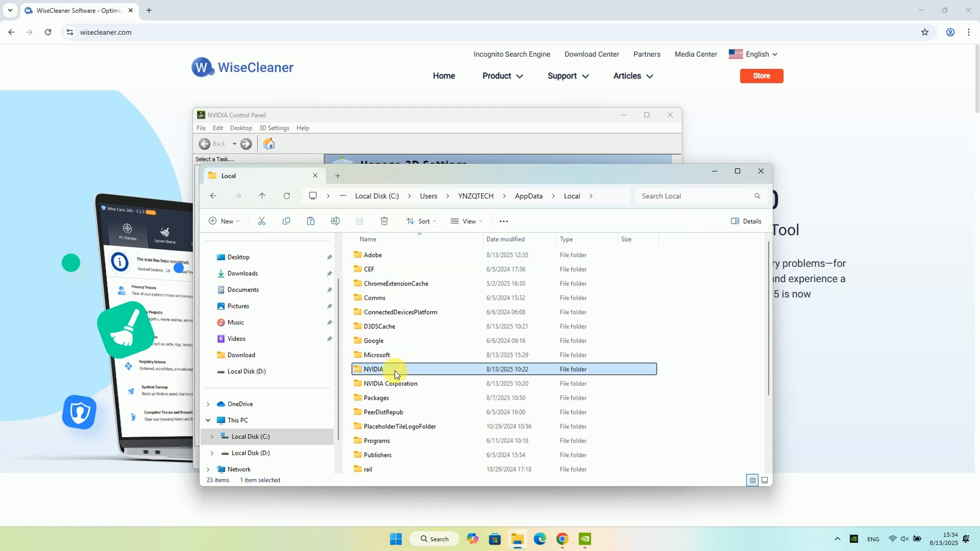
pyautogui.doubleClick(373, 369)
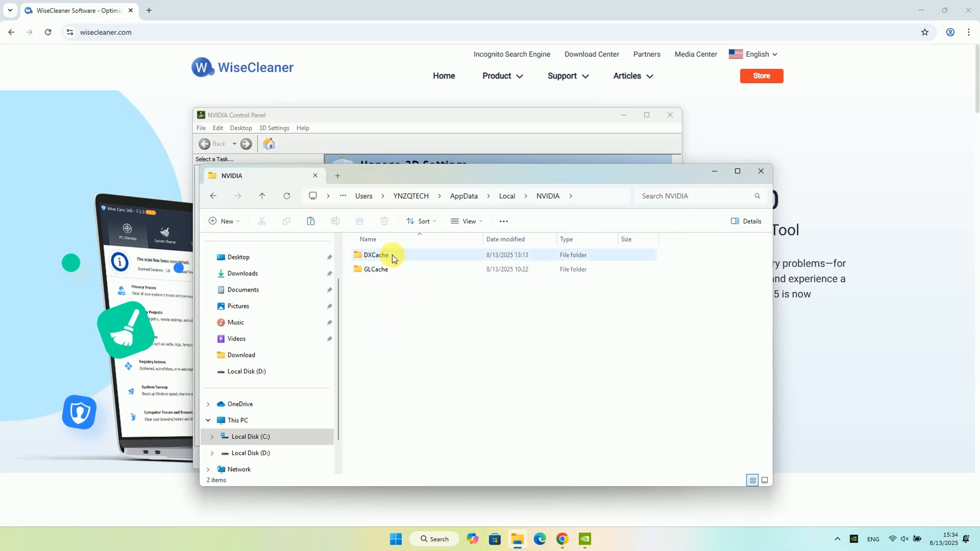
pyautogui.moveTo(378, 255)
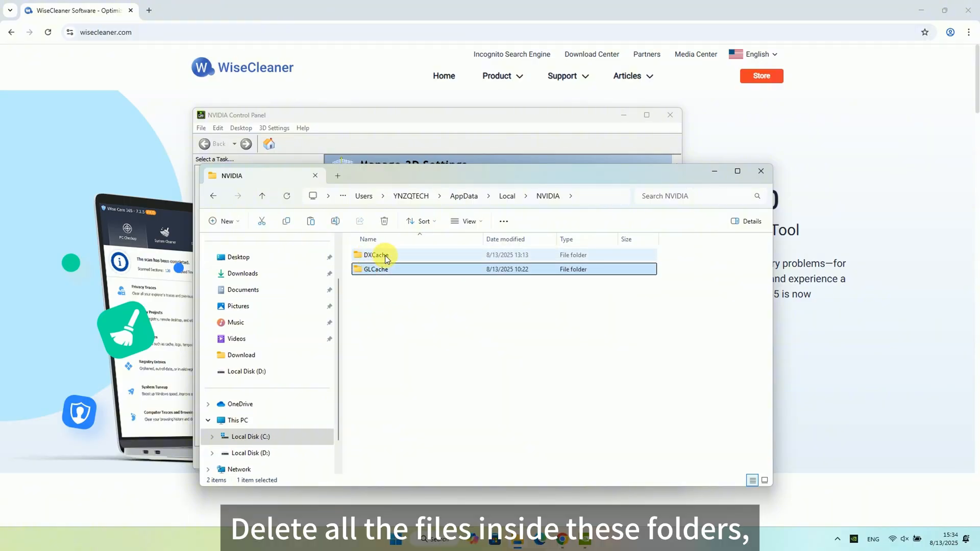
pyautogui.moveTo(379, 254)
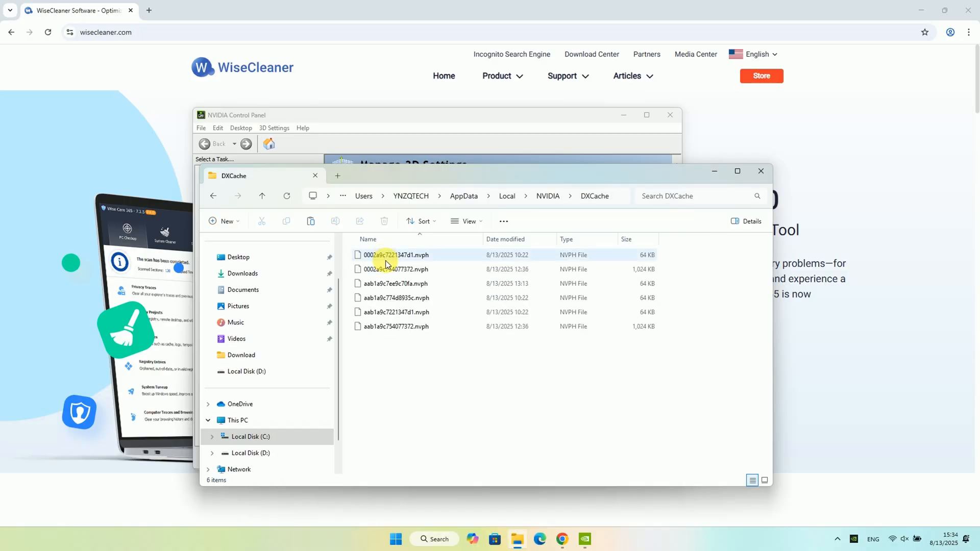
# - Delete all cached files in DXCache and the subfolder inside GLCache
pyautogui.click(395, 255)
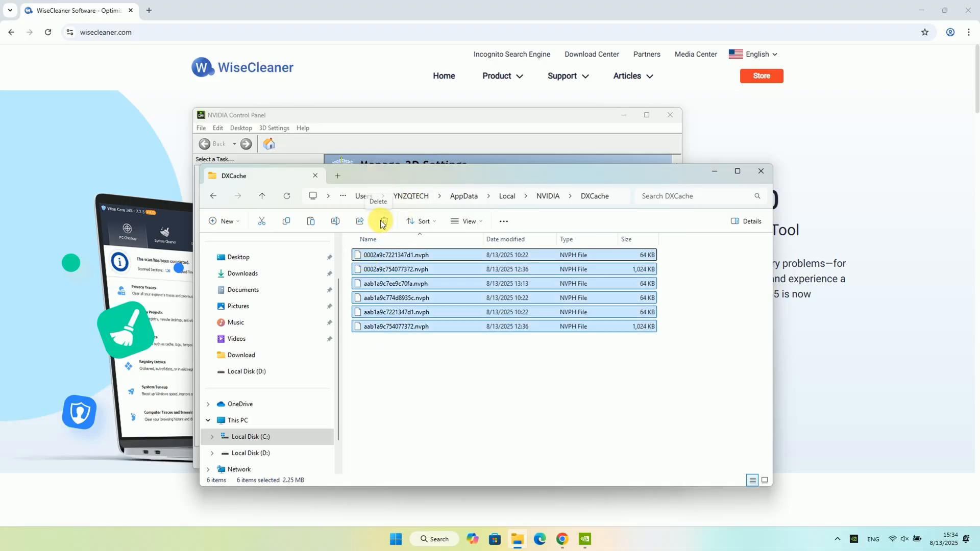
pyautogui.click(381, 221)
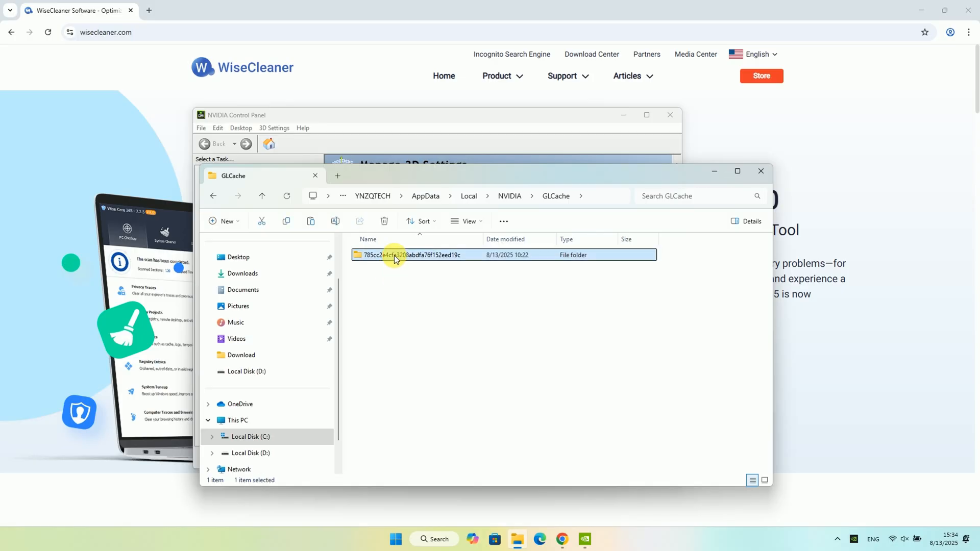
pyautogui.click(384, 220)
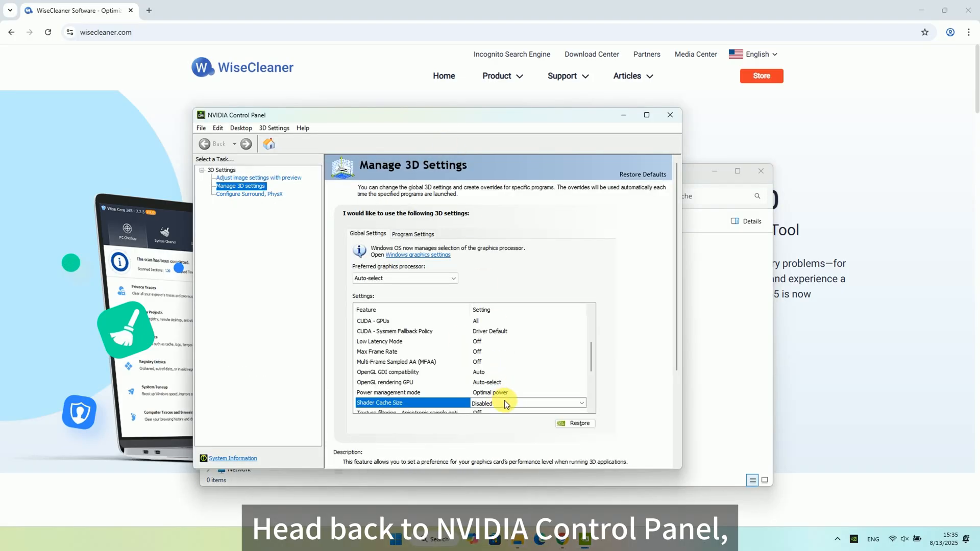
# - Set Shader Cache Size to Driver Default and close NVIDIA Control Panel
pyautogui.click(581, 403)
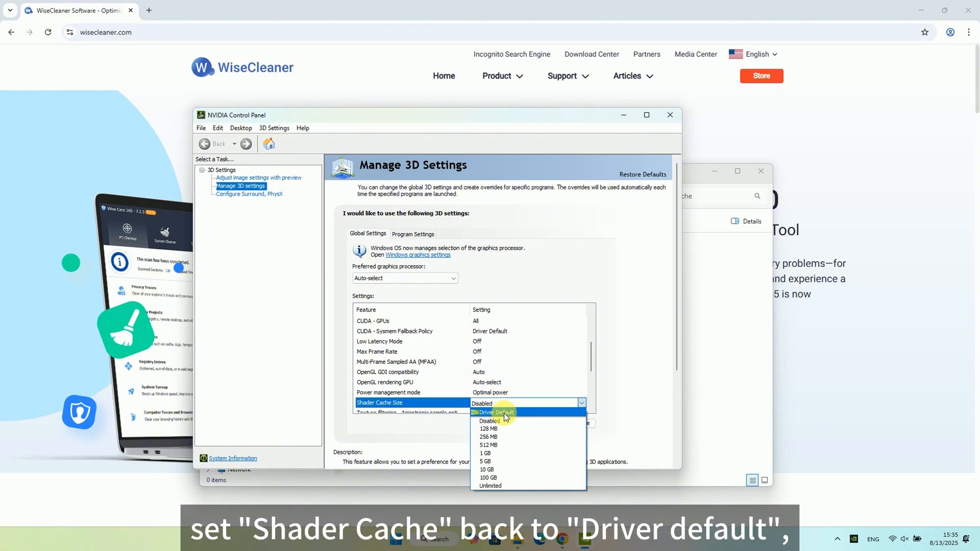
pyautogui.click(494, 412)
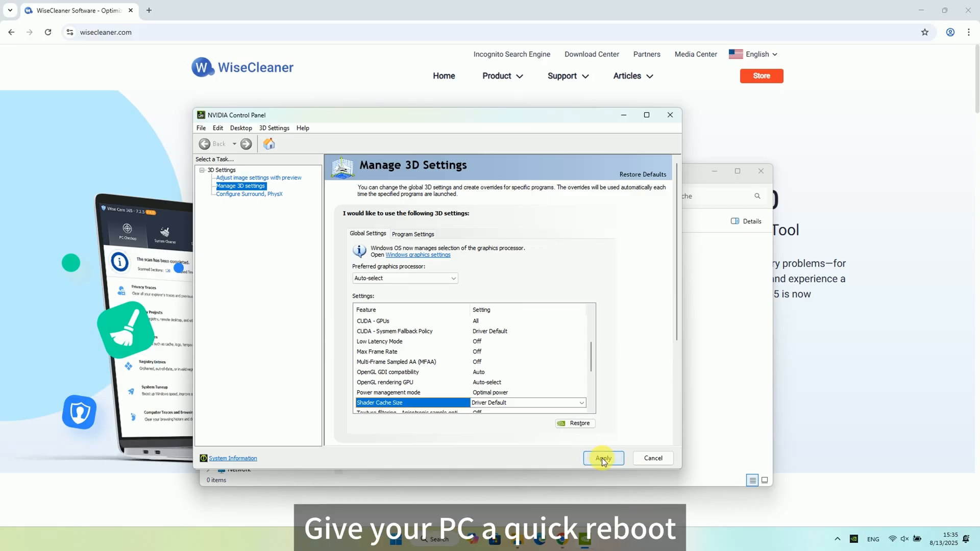
pyautogui.moveTo(551, 463)
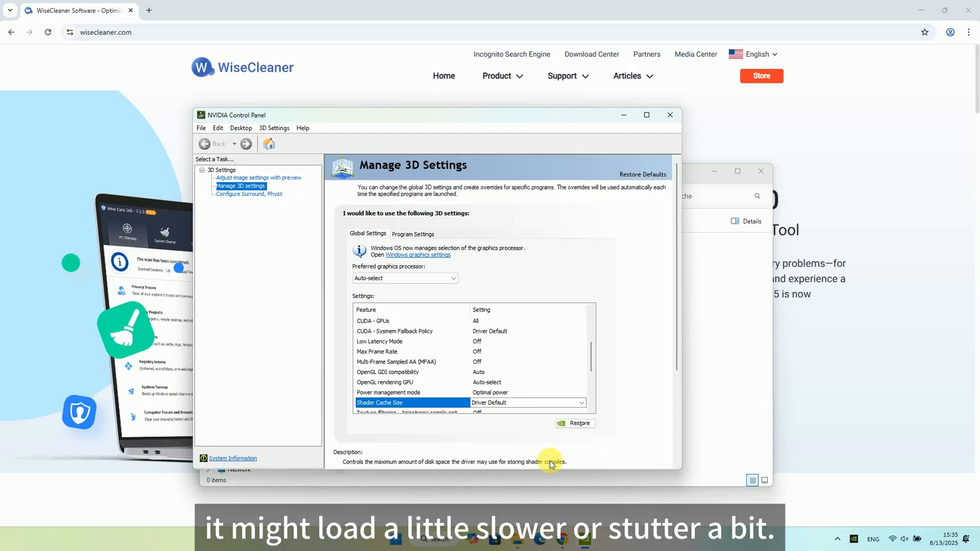
pyautogui.moveTo(671, 115)
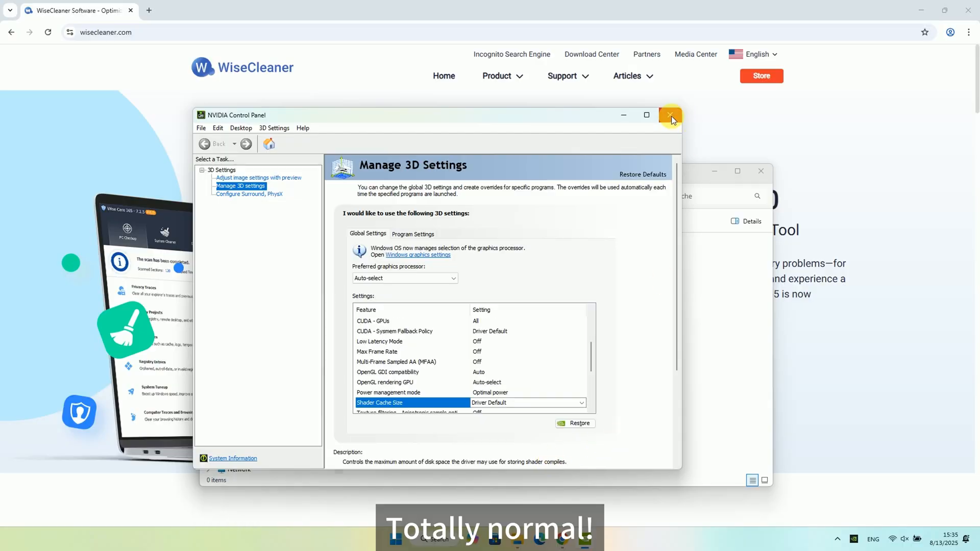
pyautogui.click(670, 115)
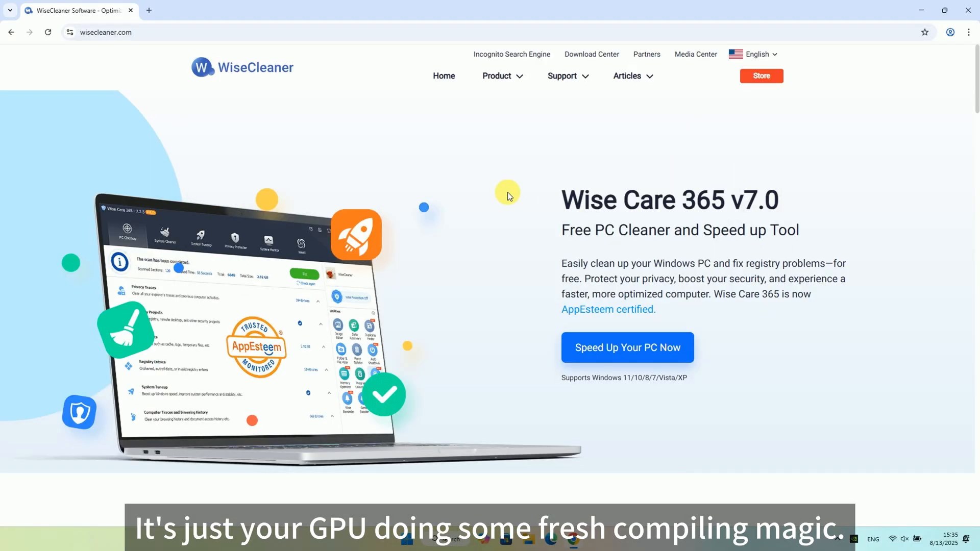